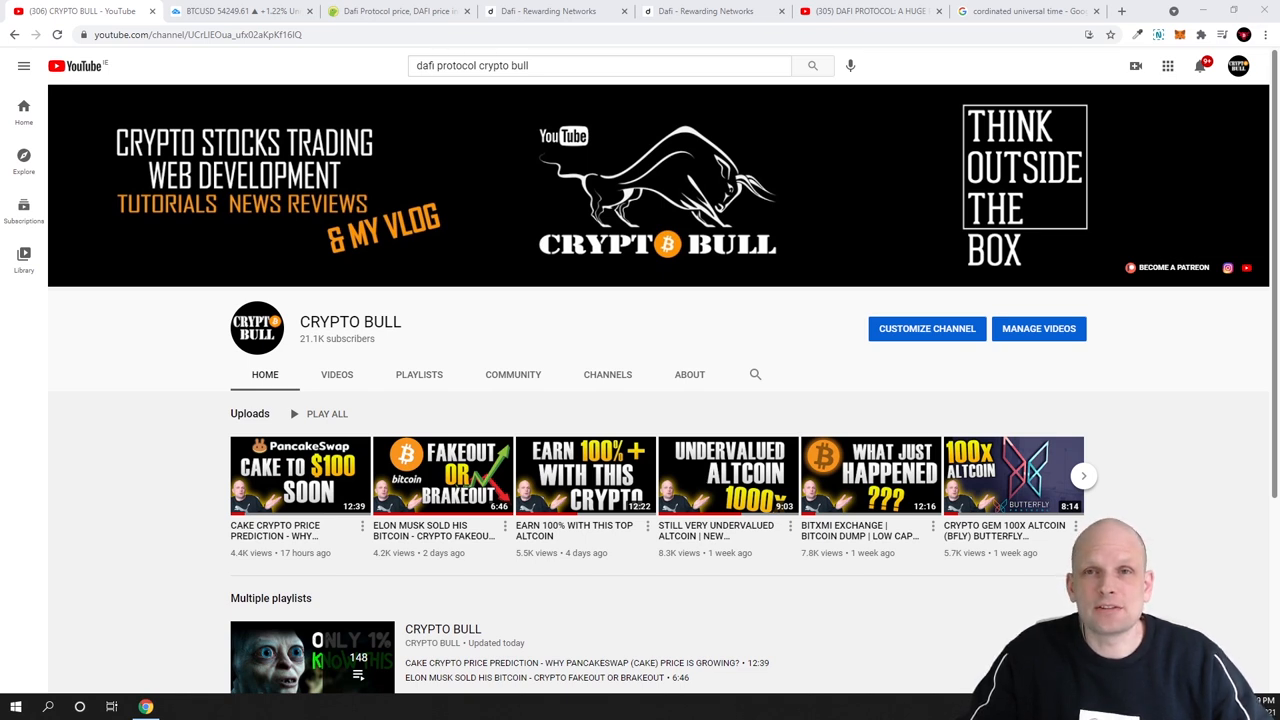
mouse_move(588, 264)
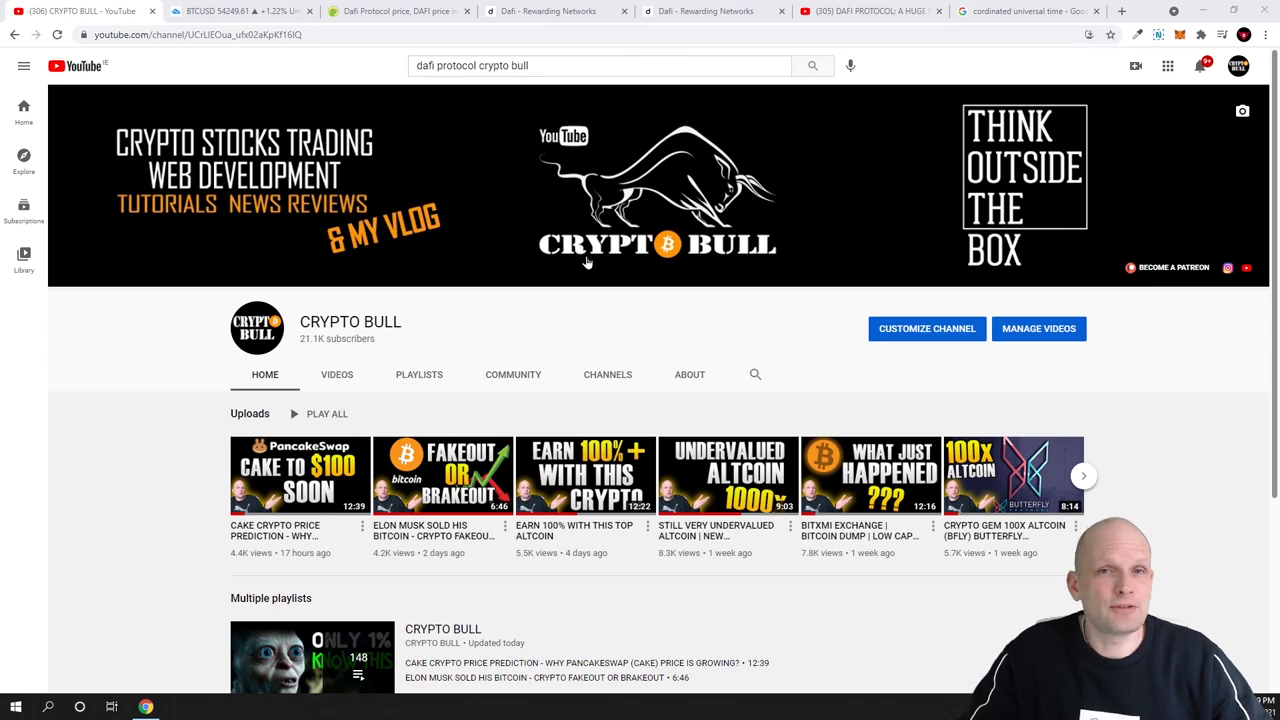
Switch from the YouTube channel to the CoinGecko Dafi Protocol (DAFI) page.
left_click(1024, 12)
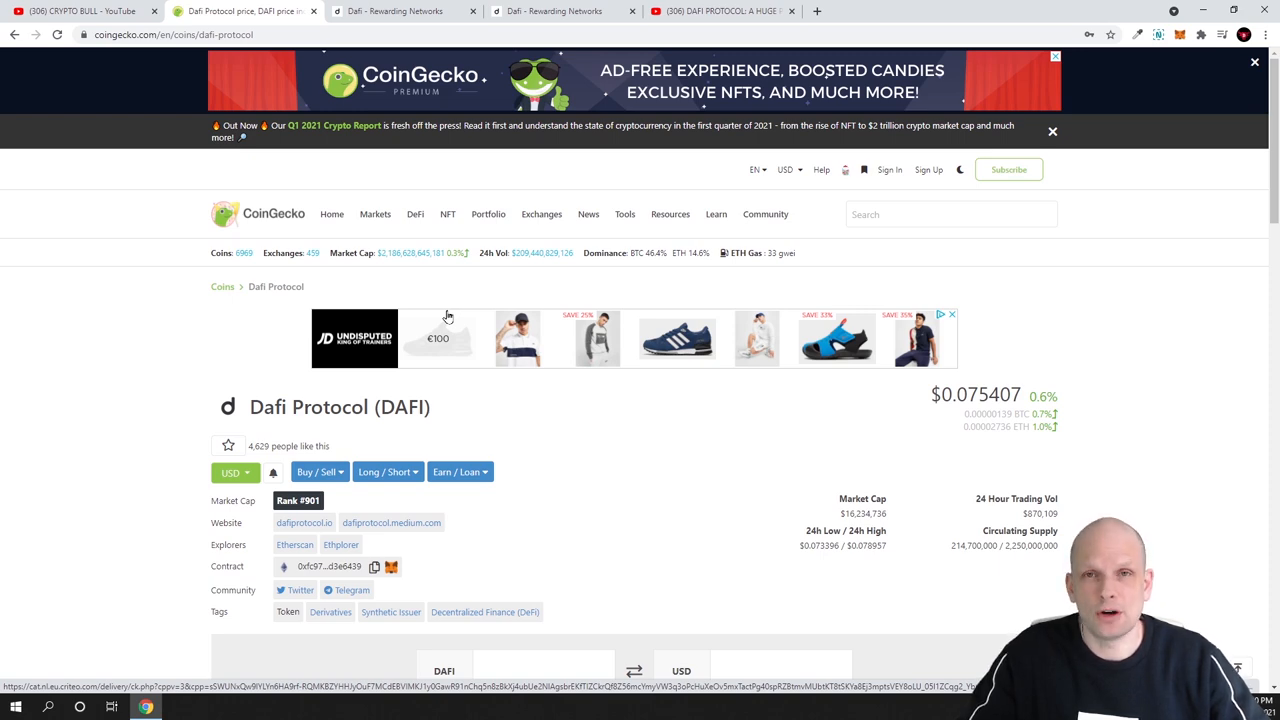
scroll("down", 3)
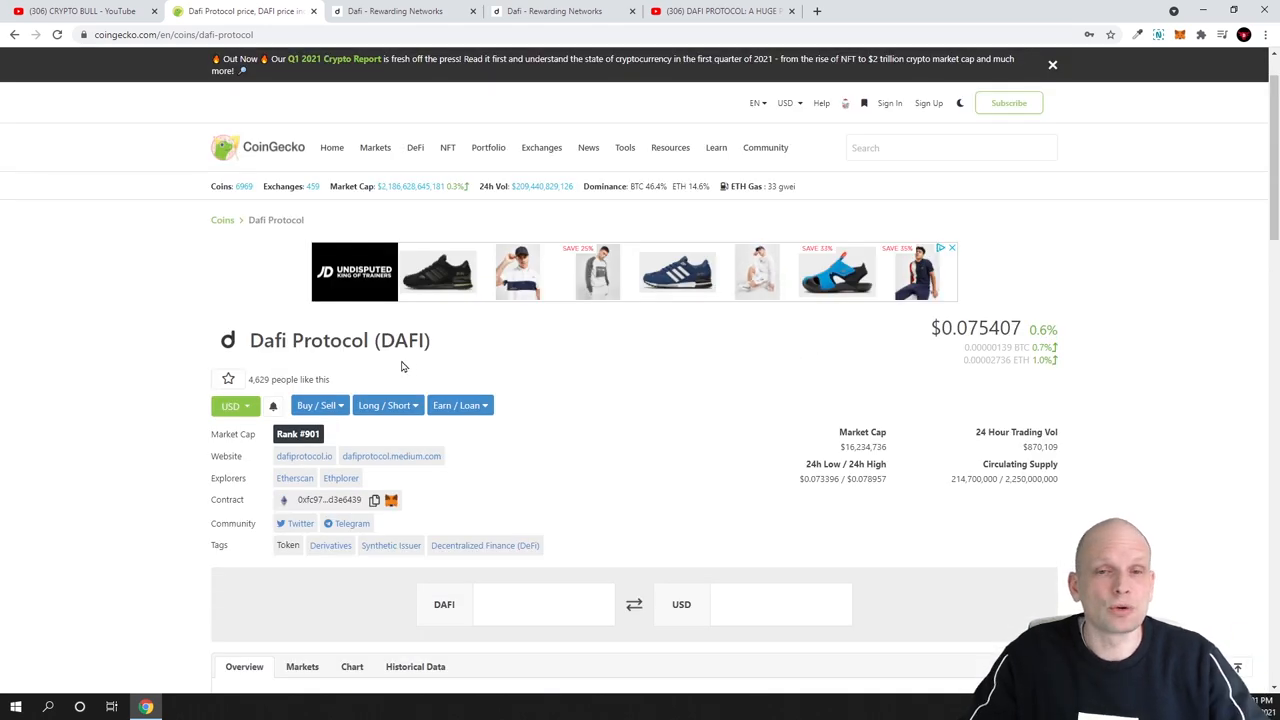
scroll("down", 3)
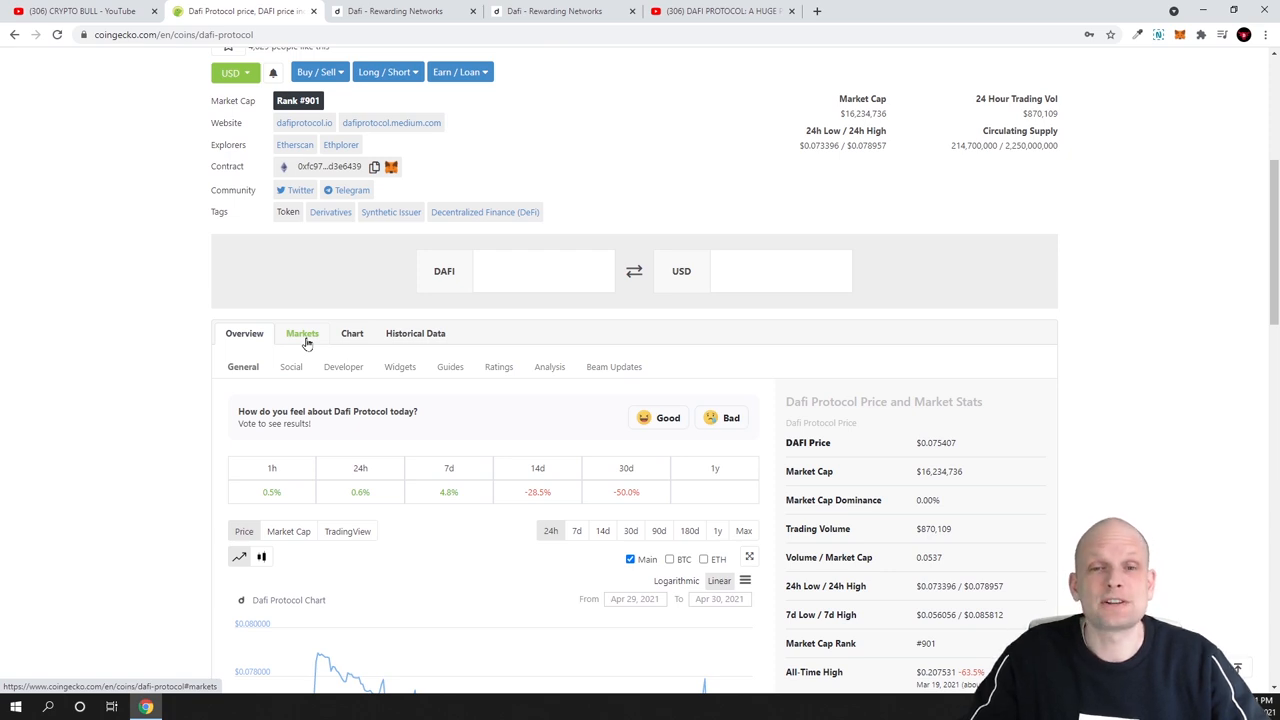
Review the DAFI Markets table of exchanges like Uniswap, then return to the header stats.
left_click(302, 332)
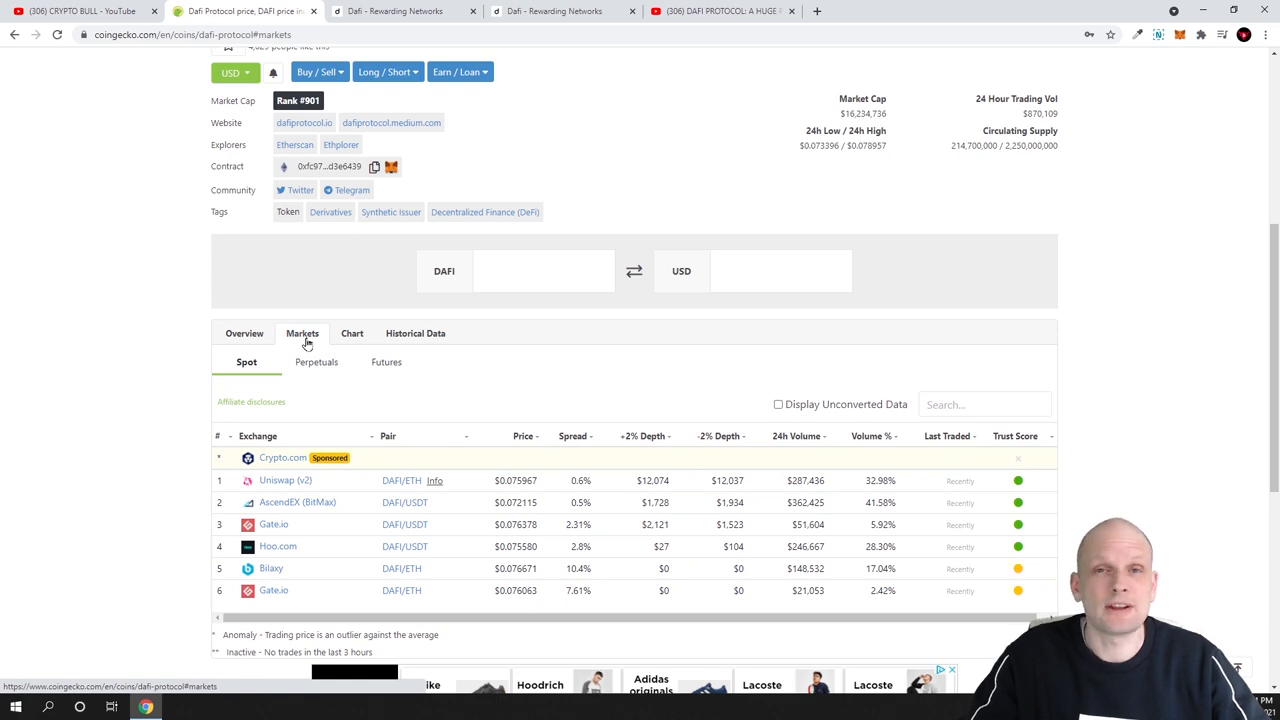
scroll("down", 3)
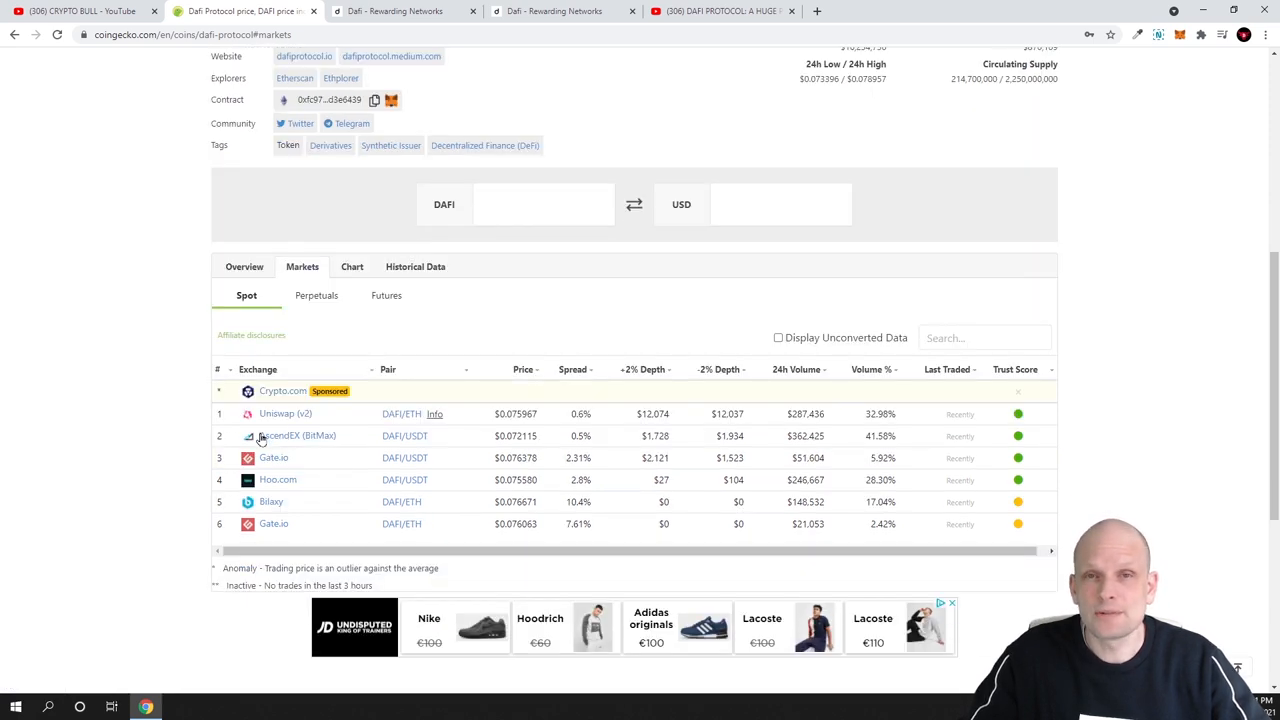
scroll("down", 3)
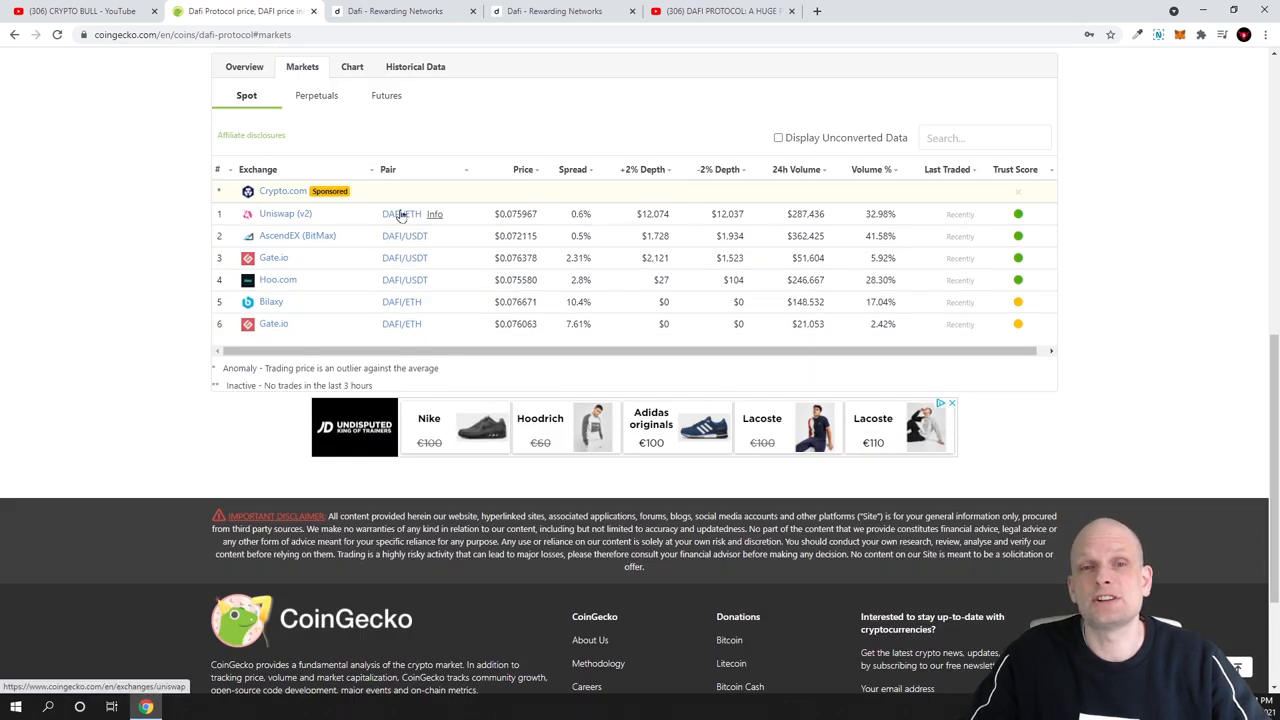
scroll("up", 3)
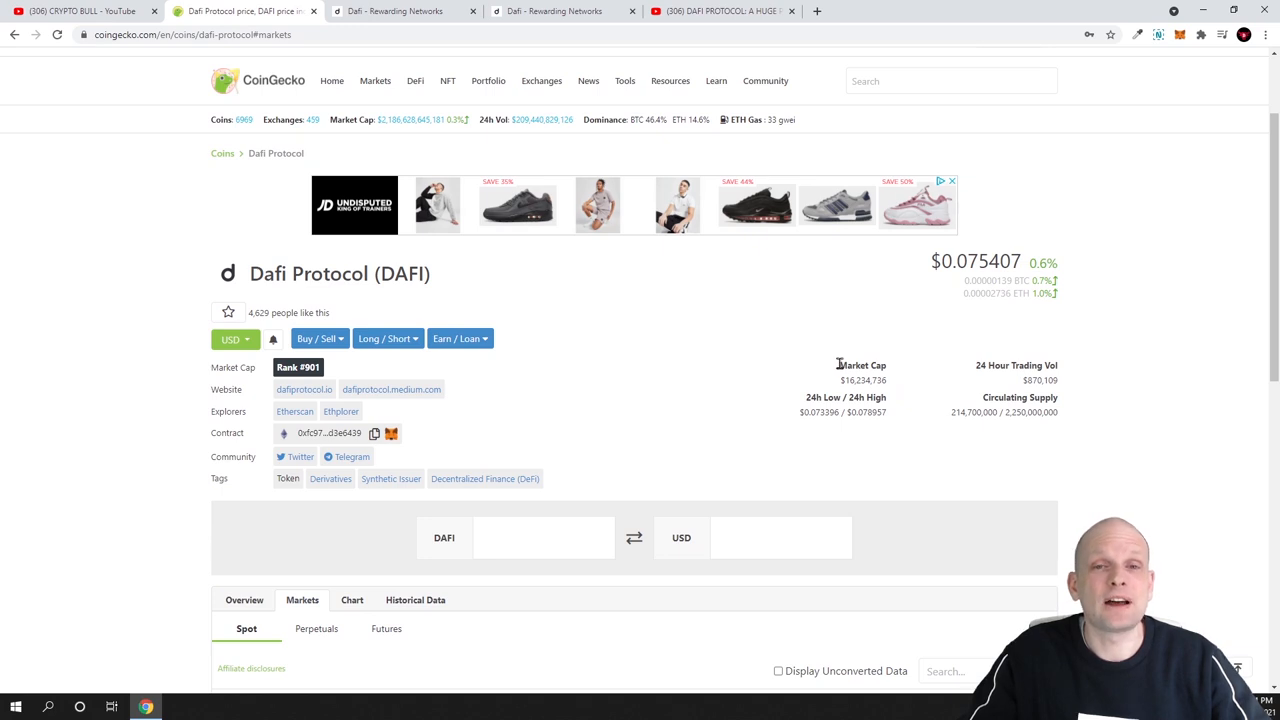
left_click_drag(838, 380, 888, 380)
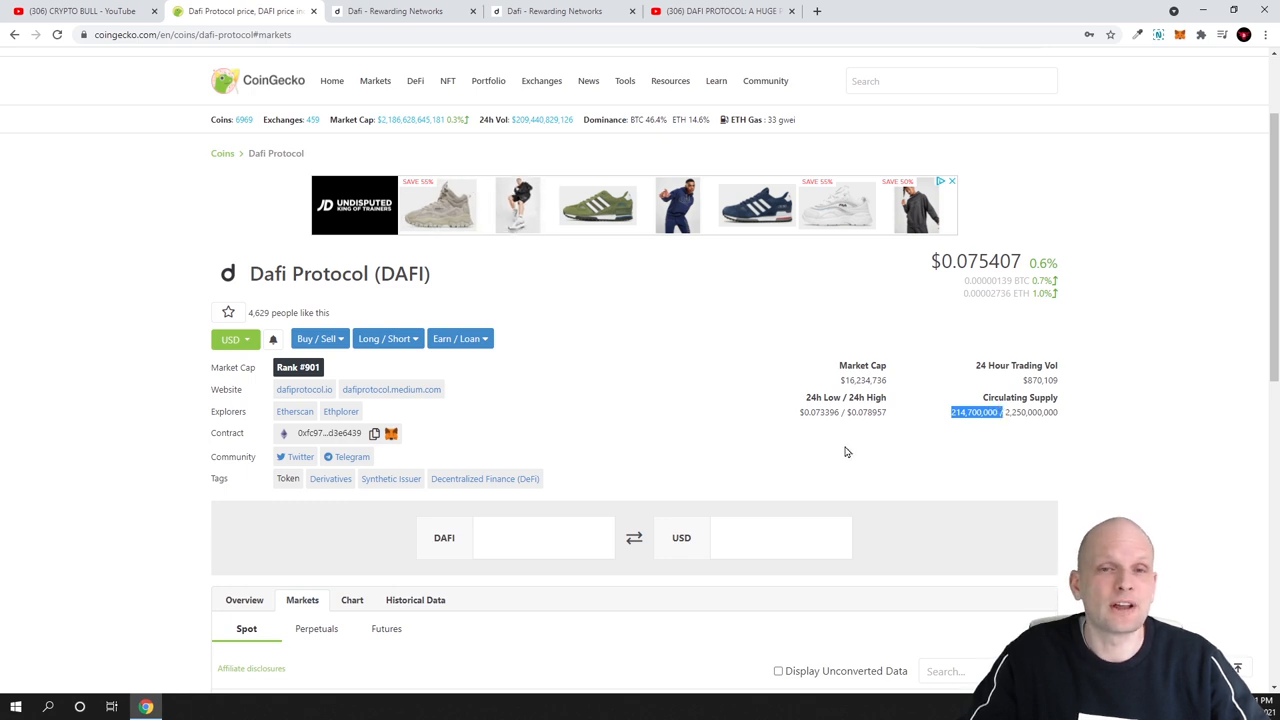
mouse_move(772, 396)
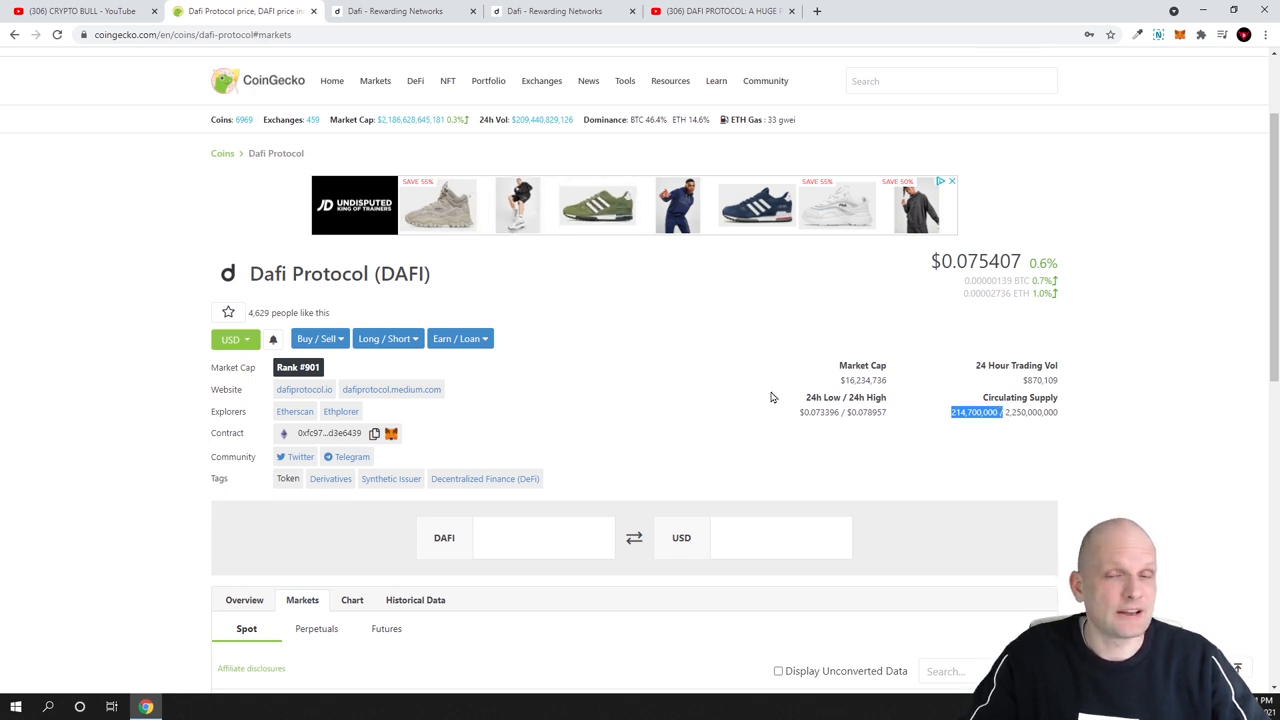
mouse_move(404, 12)
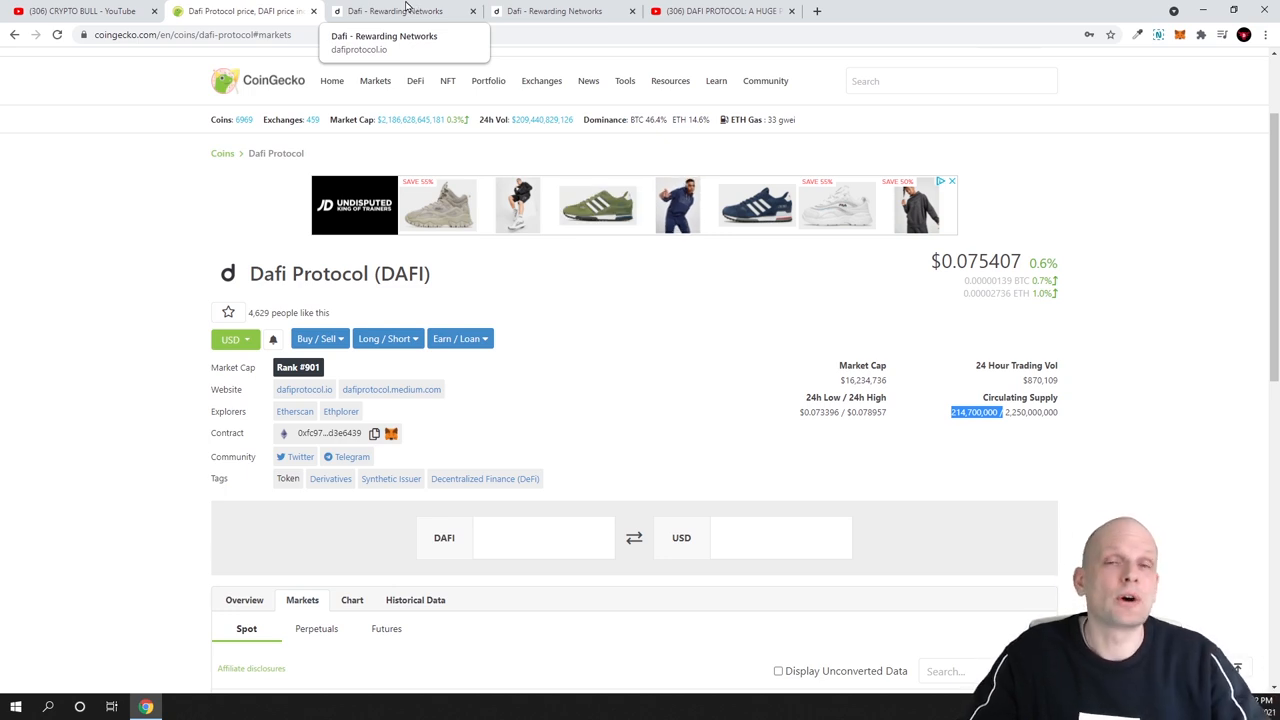
Show the dafiprotocol.io homepage's 'Dafi (daf-ee)' section on synthetic rewards, flavours and scarcity.
left_click(400, 12)
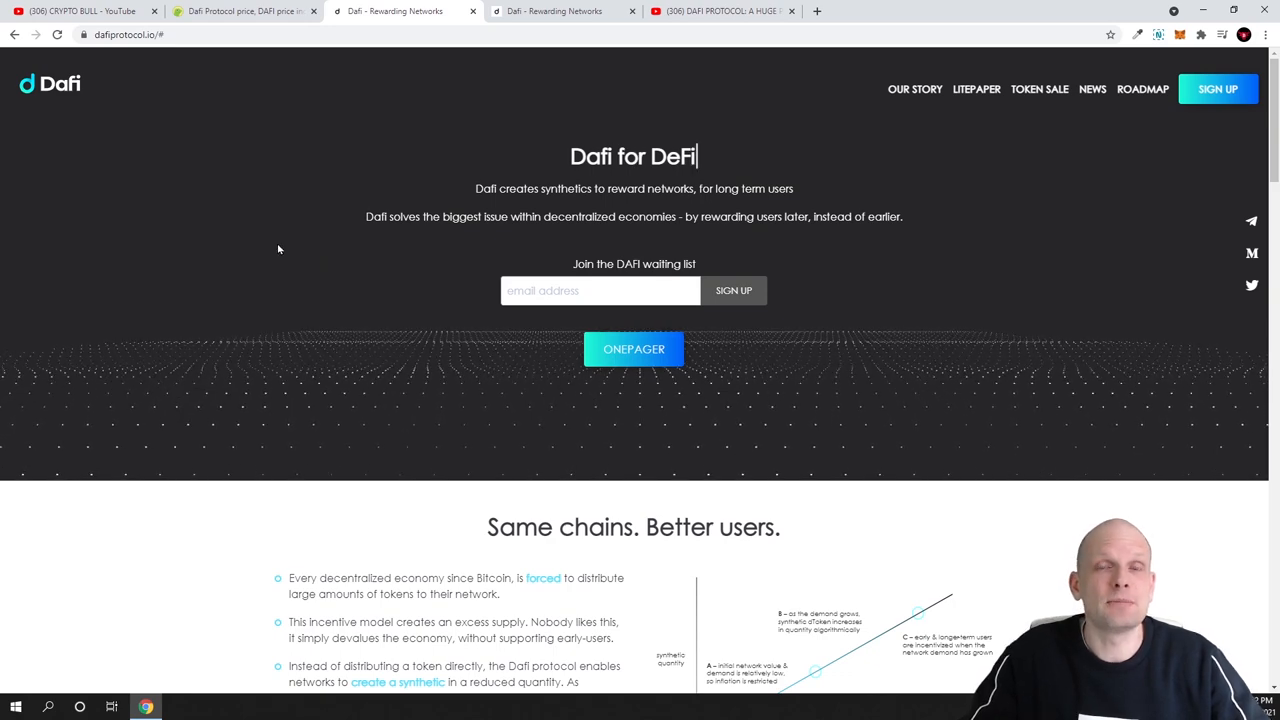
scroll("down", 3)
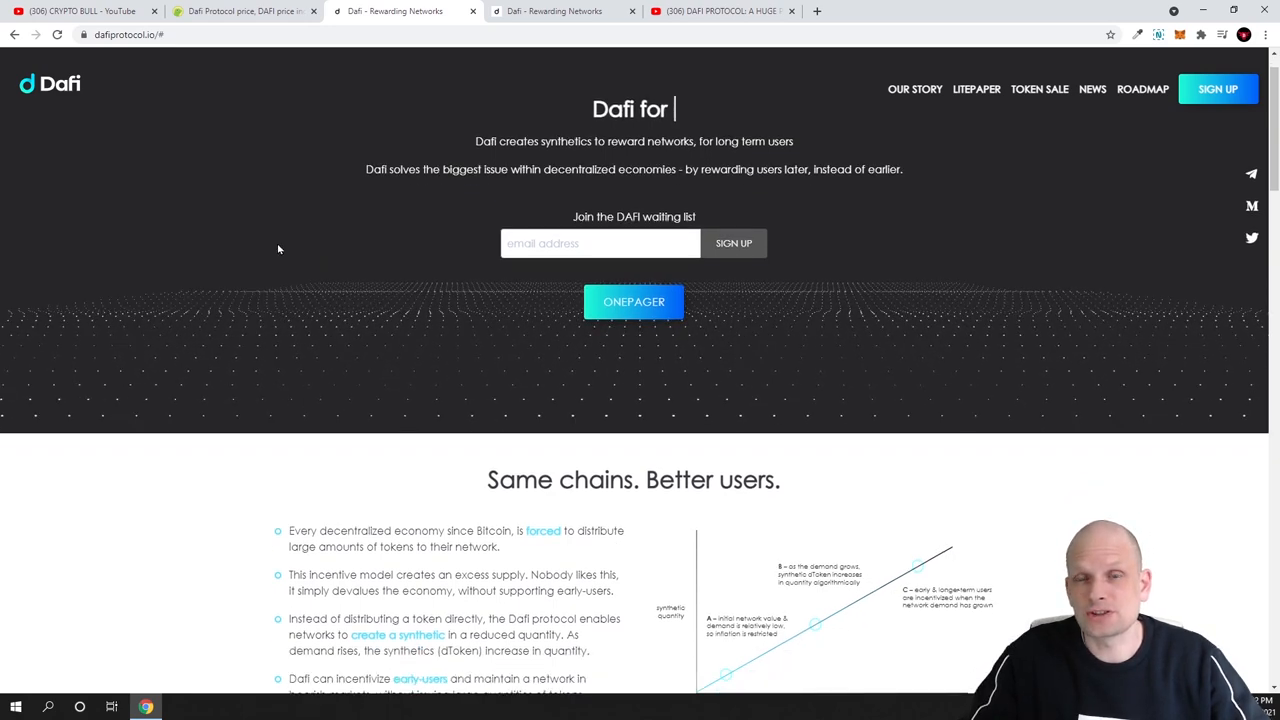
scroll("down", 3)
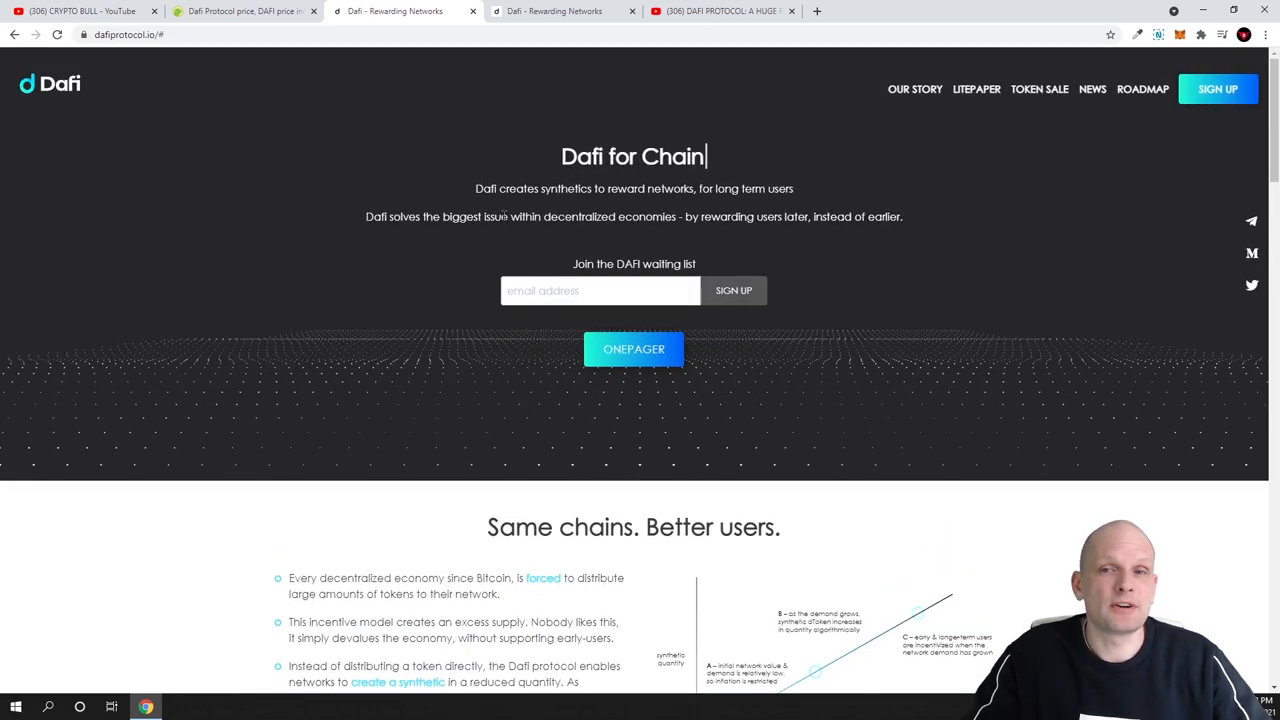
type("s")
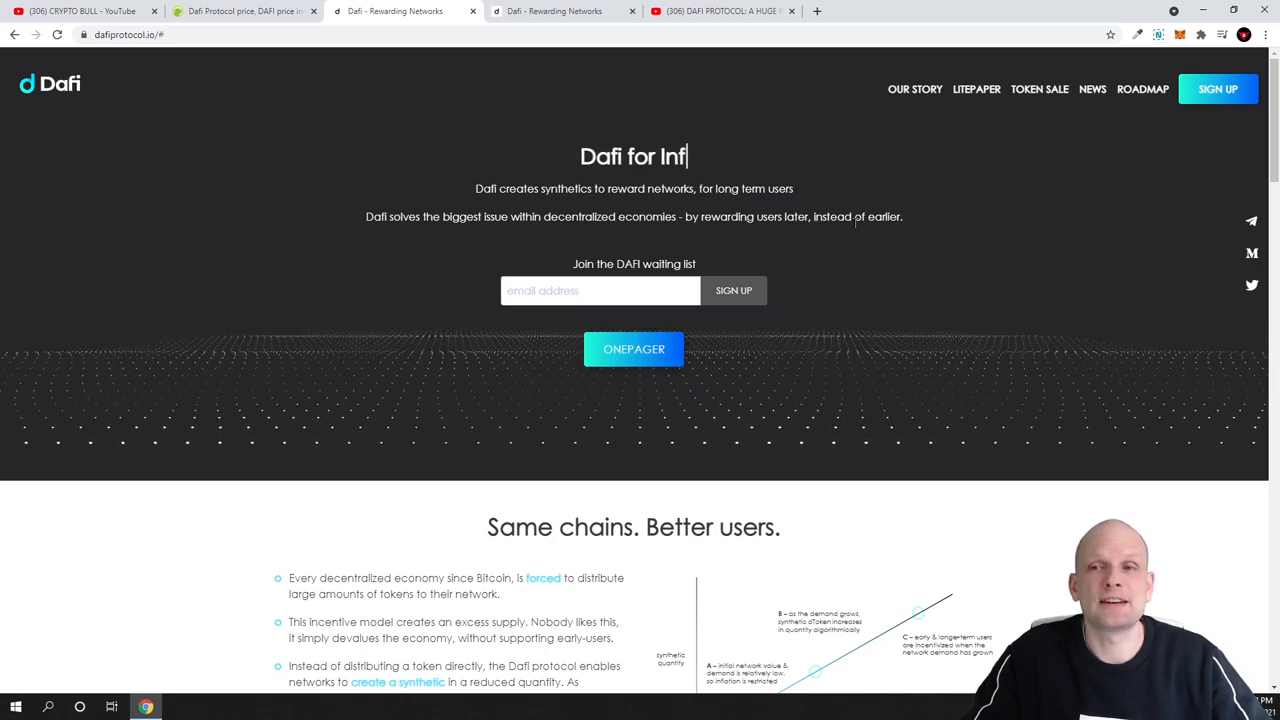
scroll("down", 3)
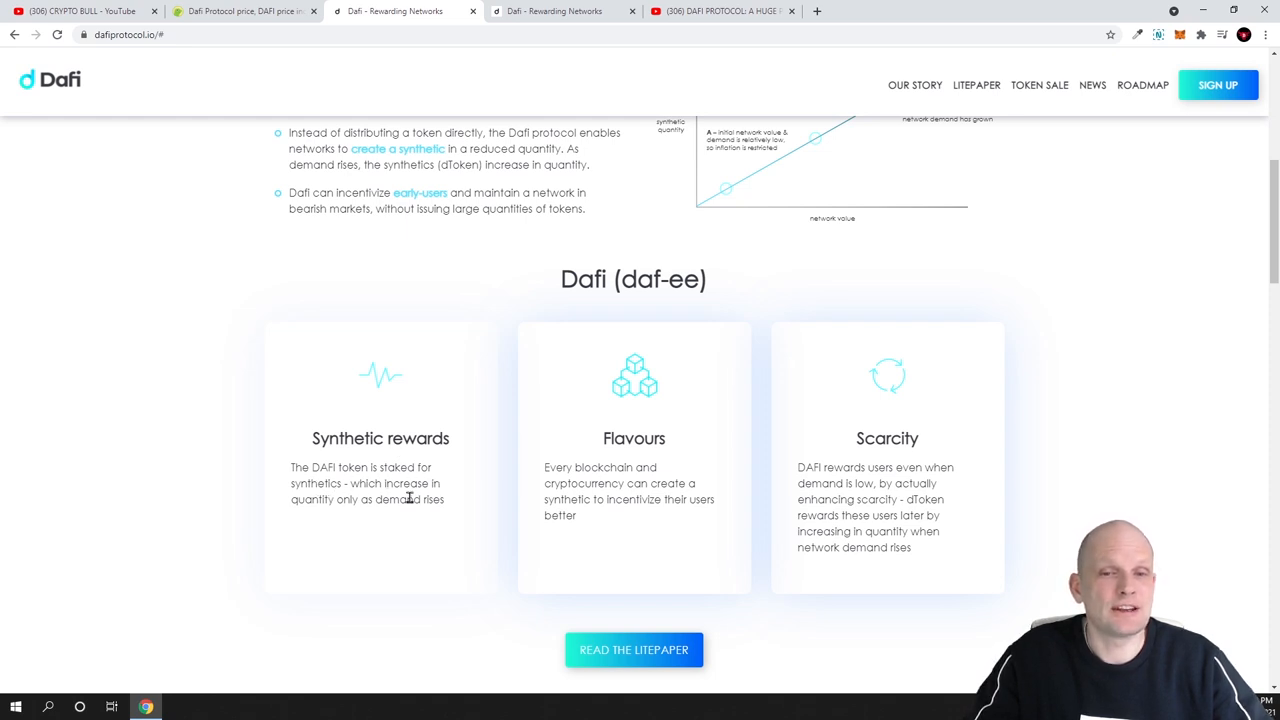
mouse_move(402, 516)
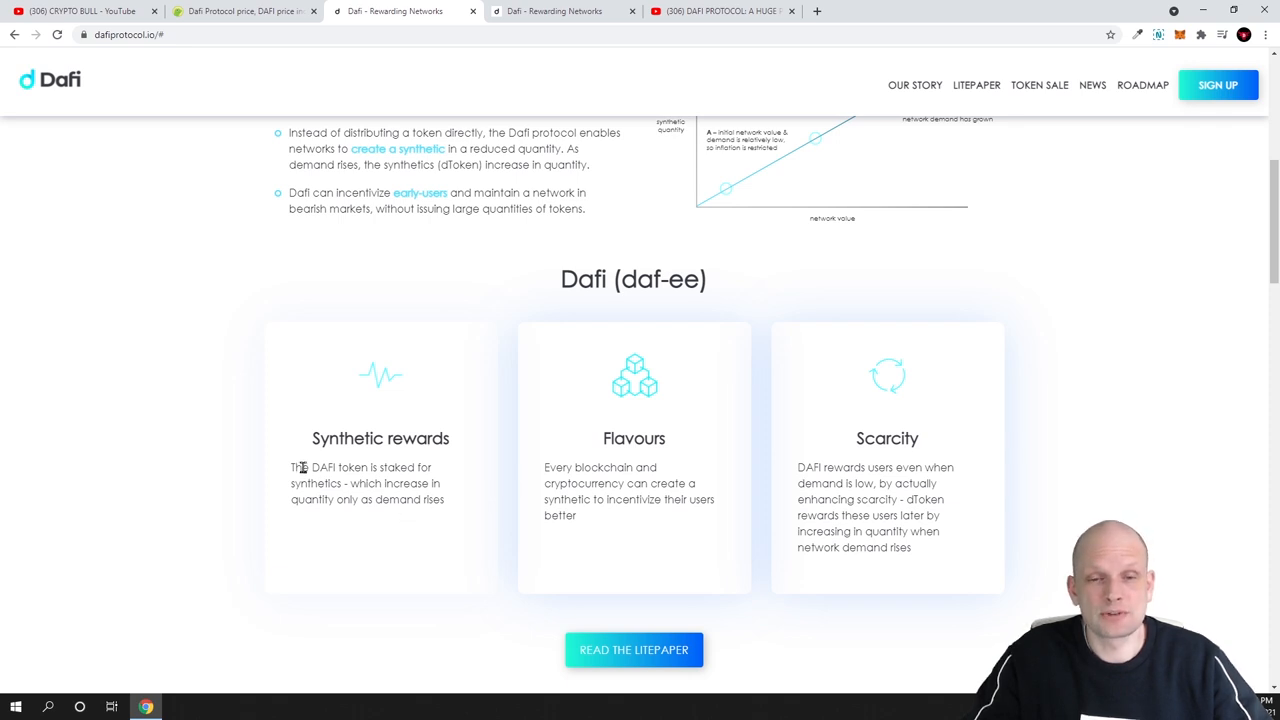
left_click_drag(302, 468, 444, 500)
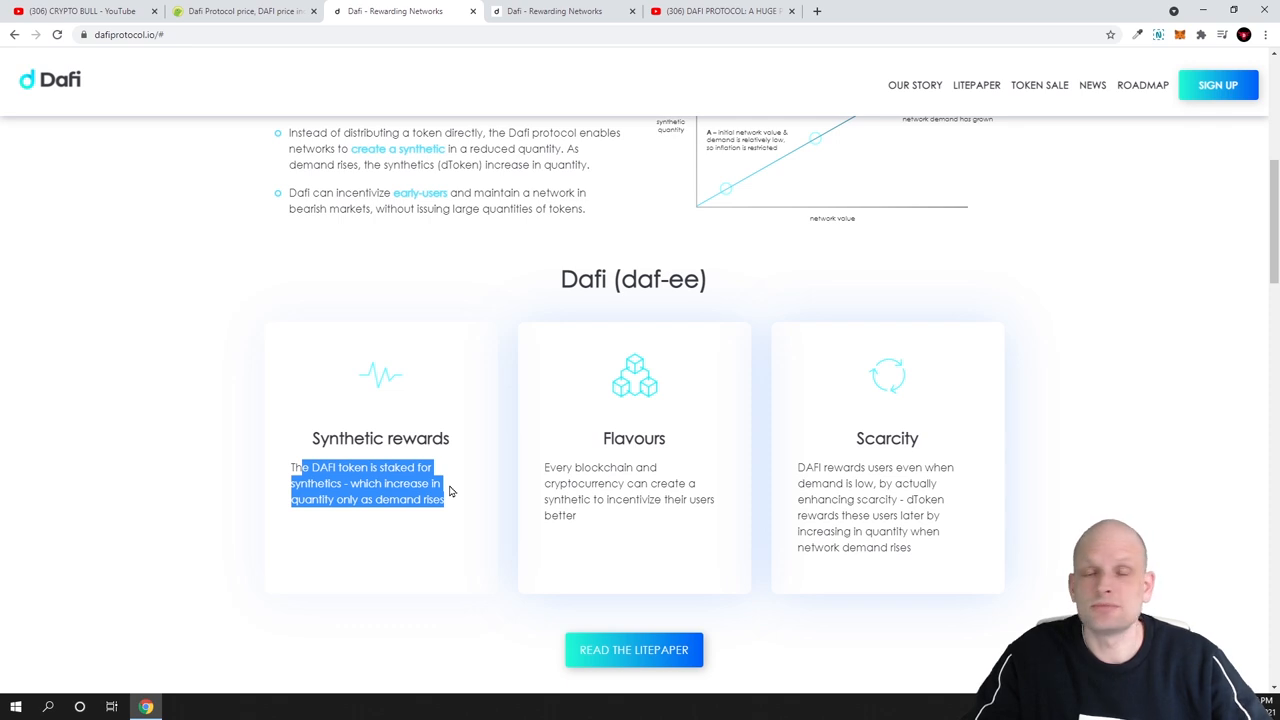
mouse_move(628, 454)
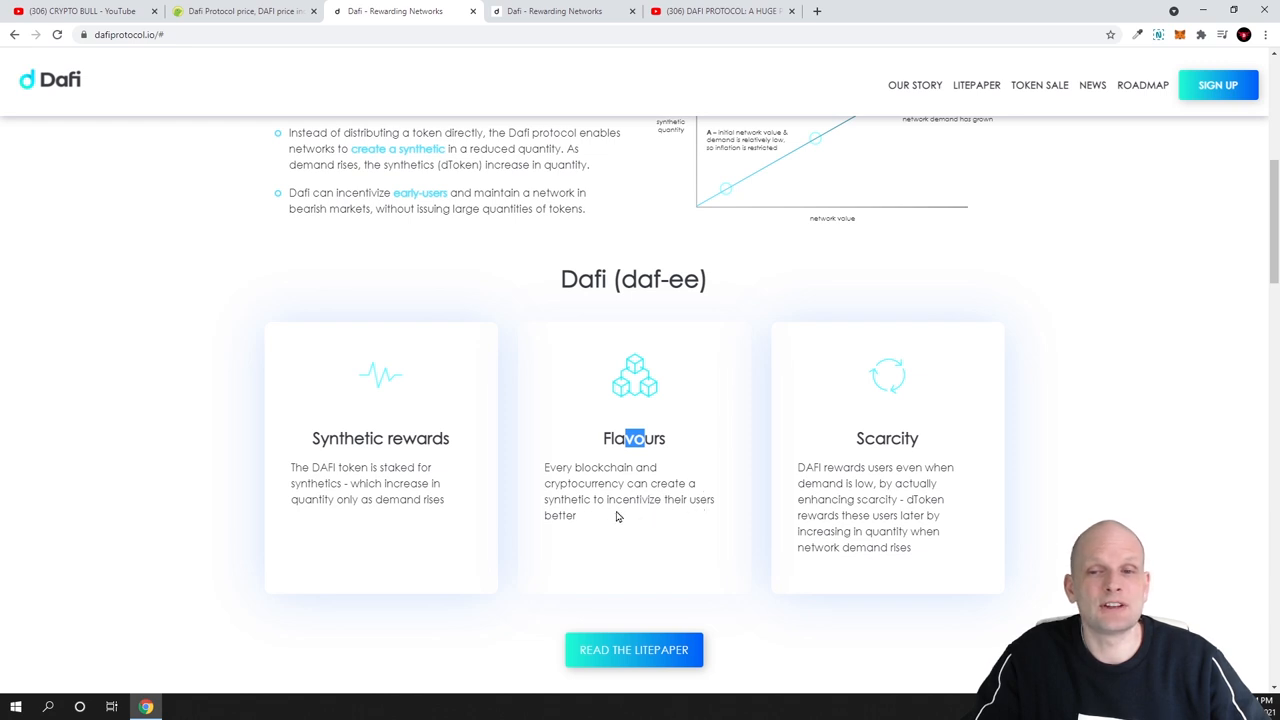
mouse_move(628, 516)
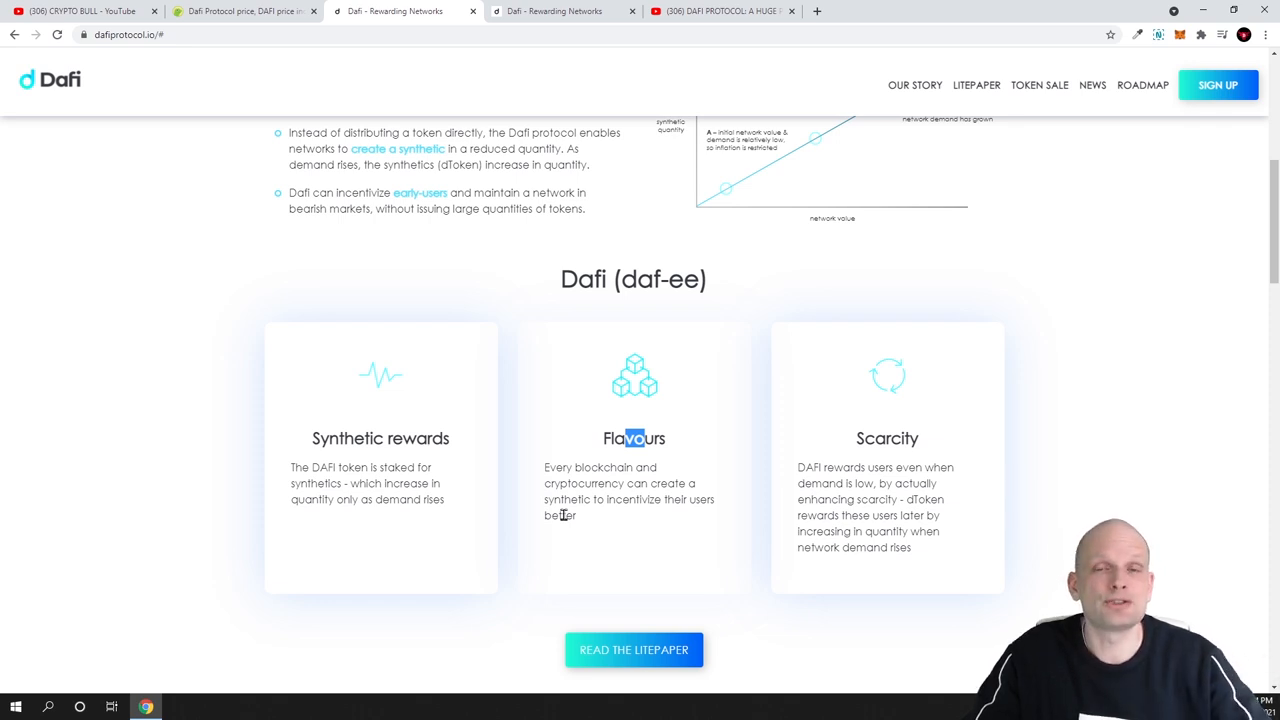
mouse_move(676, 532)
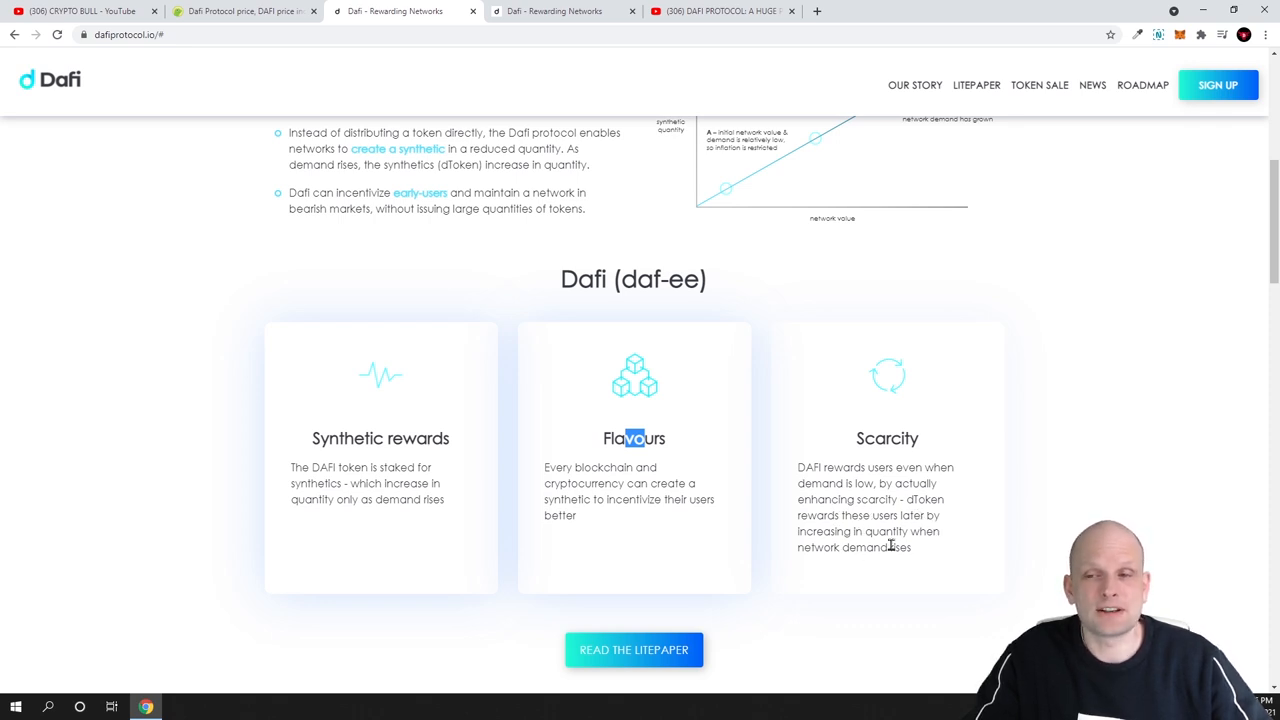
mouse_move(862, 564)
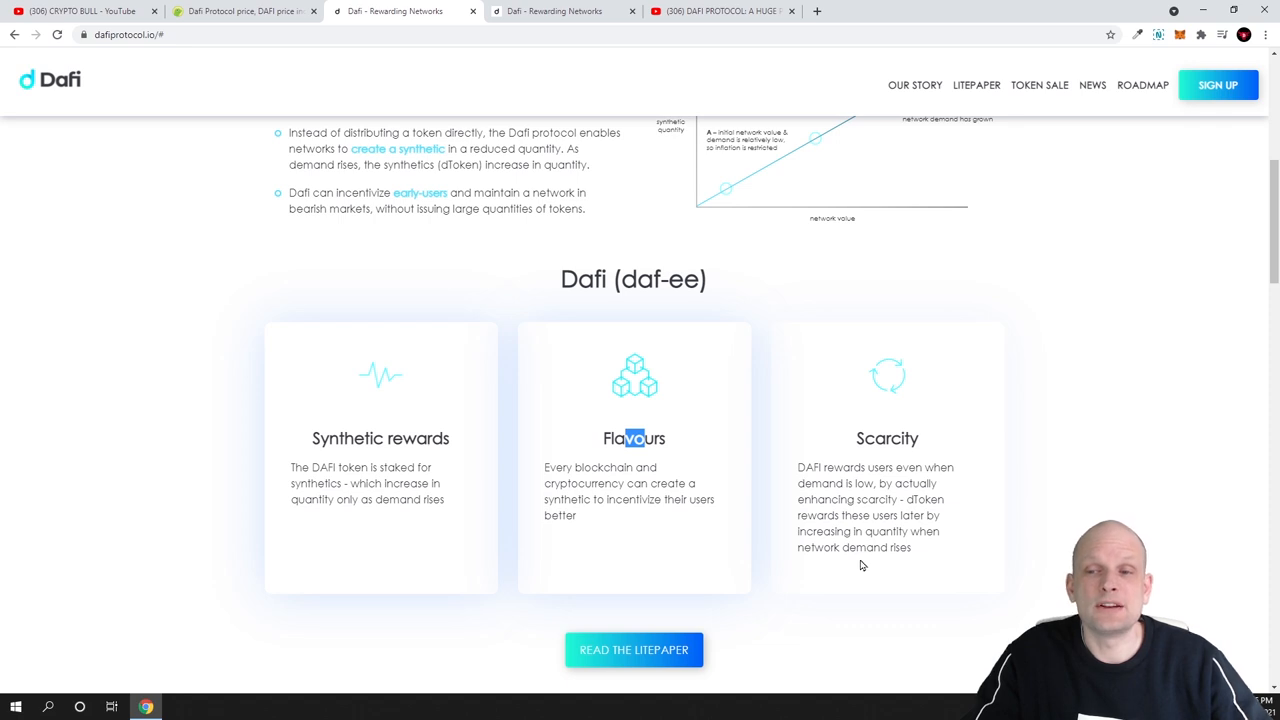
Expand the FAQ answer to 'What is DAFI solving?' on dafiprotocol.io.
scroll("down", 3)
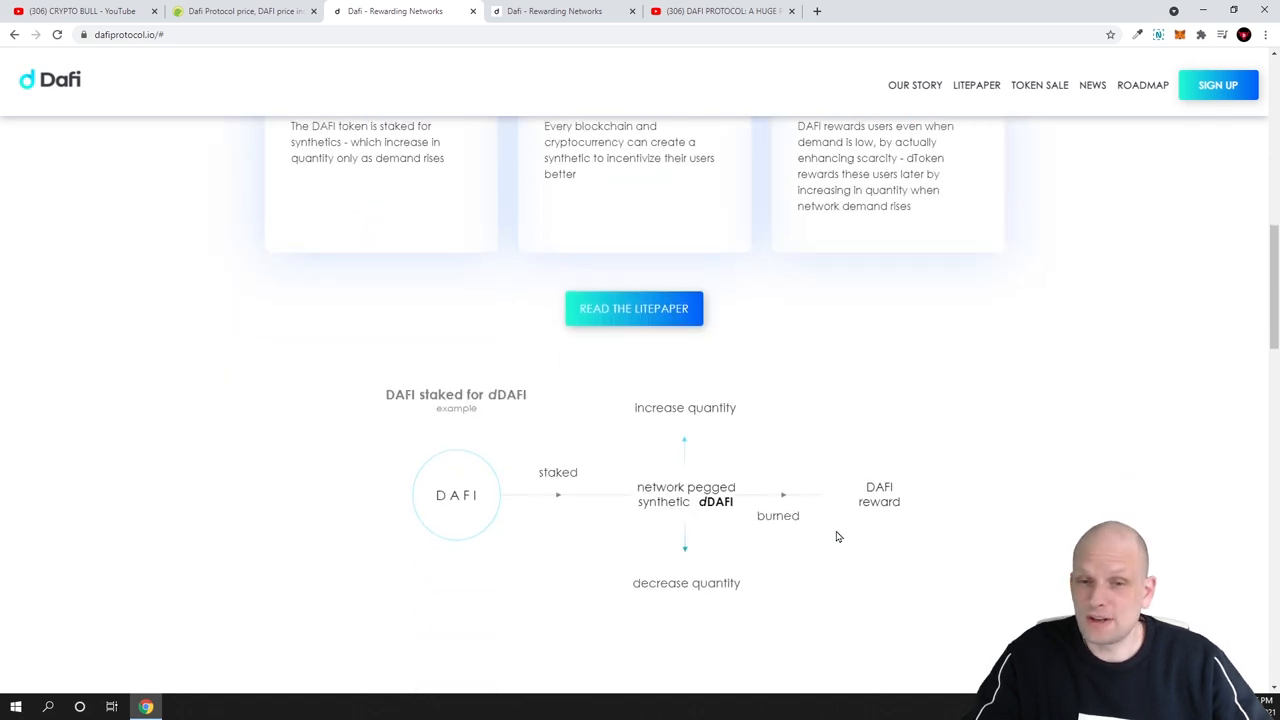
scroll("down", 3)
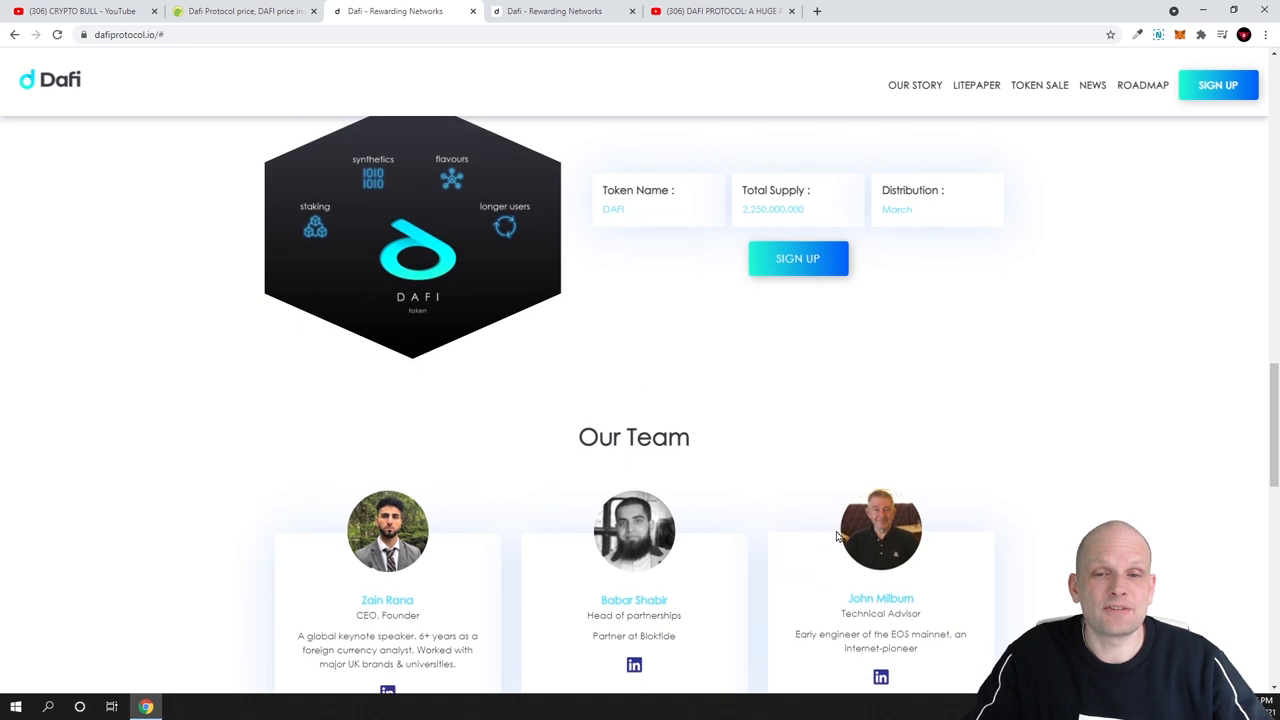
scroll("down", 3)
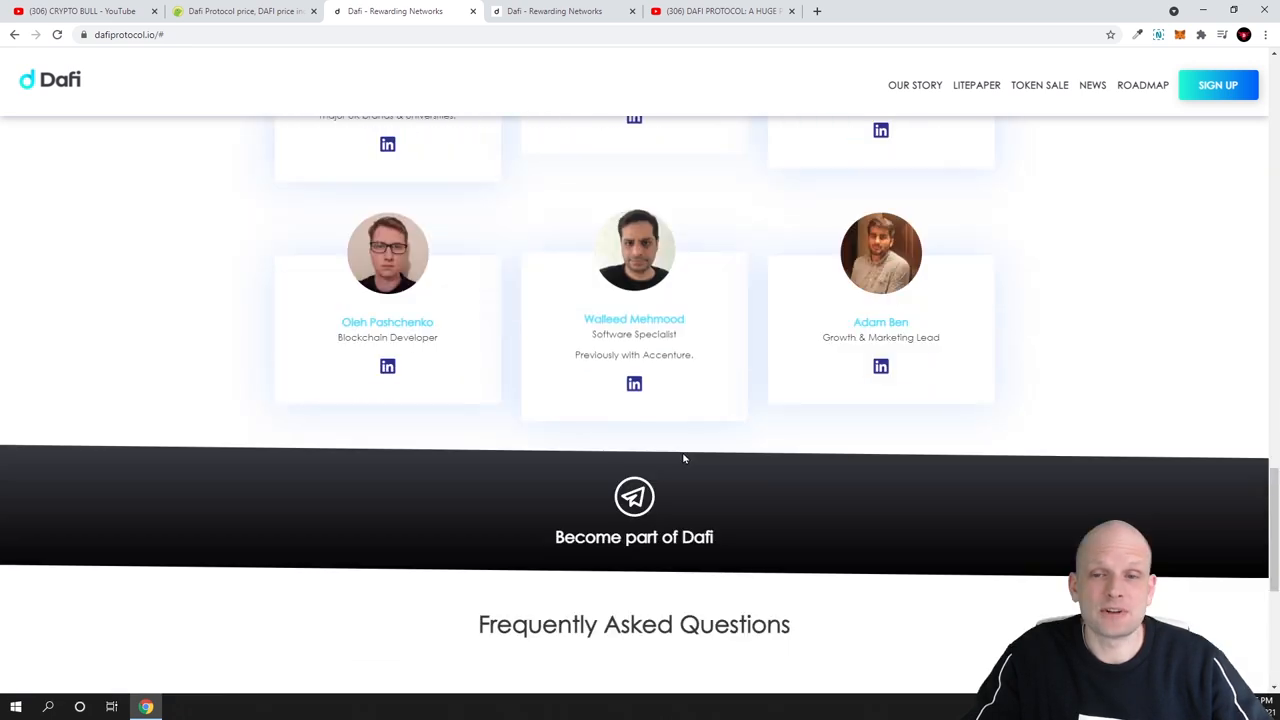
scroll("down", 3)
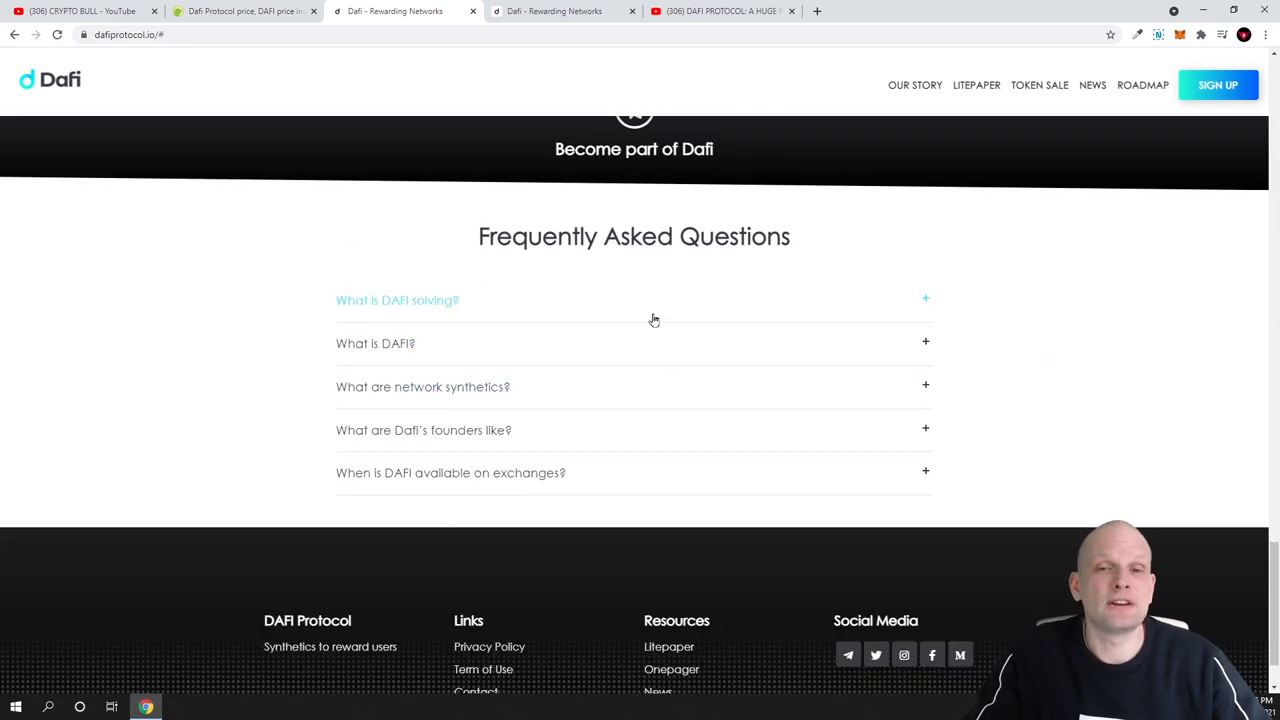
left_click(396, 300)
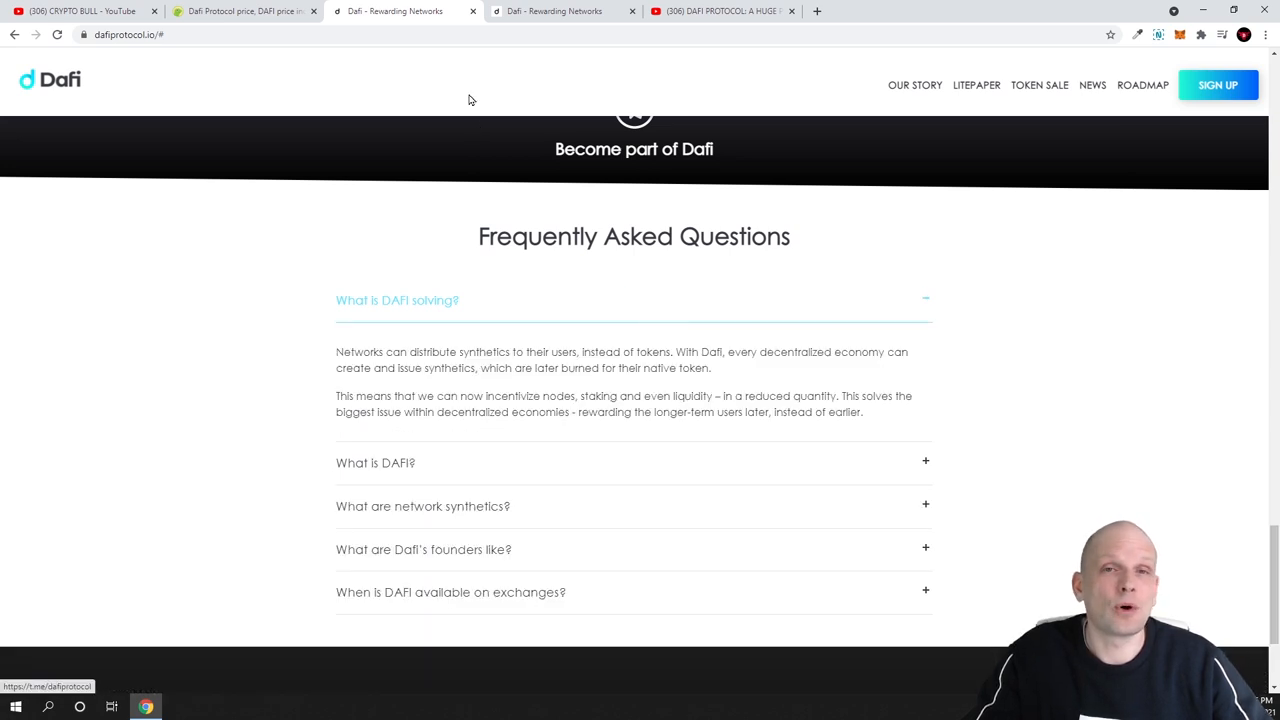
mouse_move(556, 12)
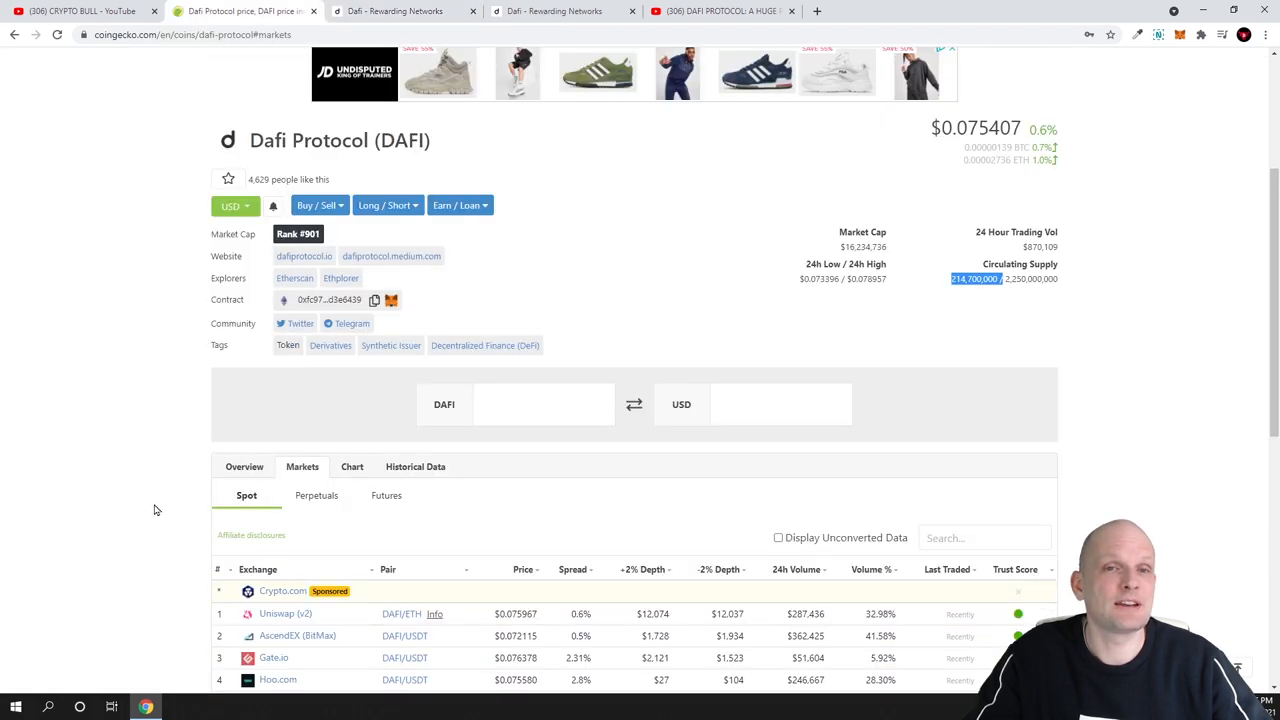
scroll("down", 3)
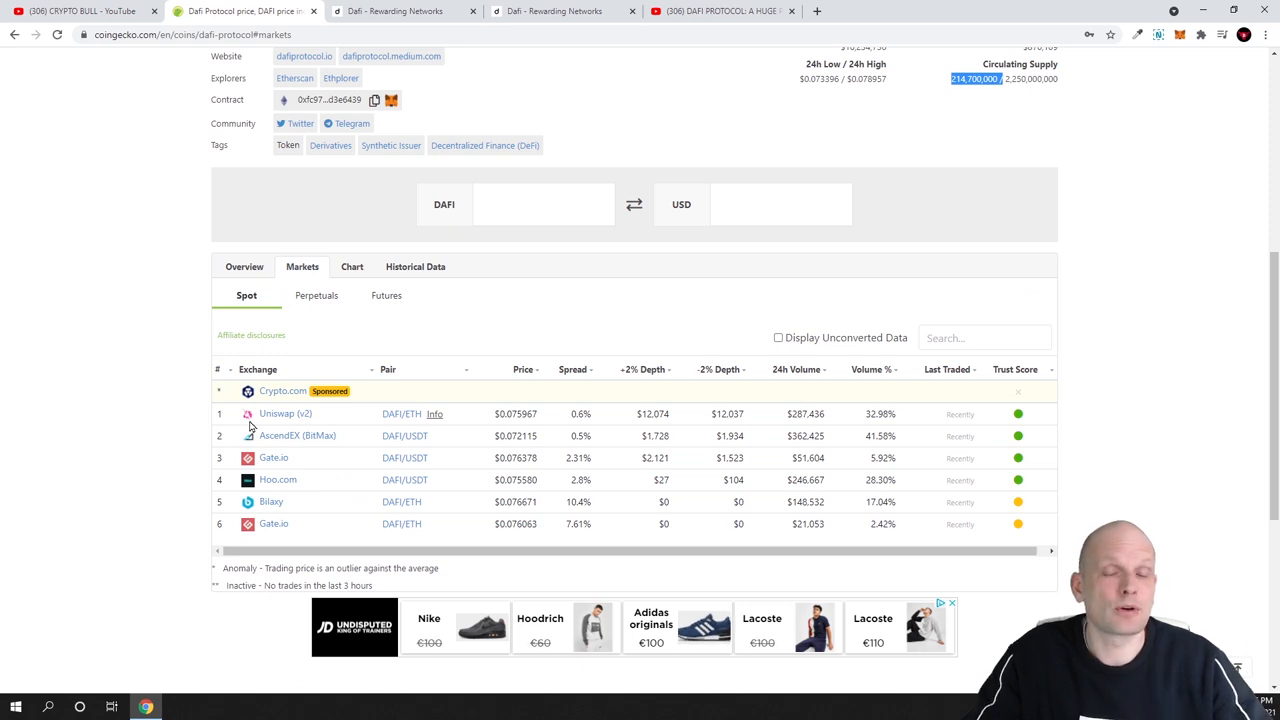
scroll("up", 3)
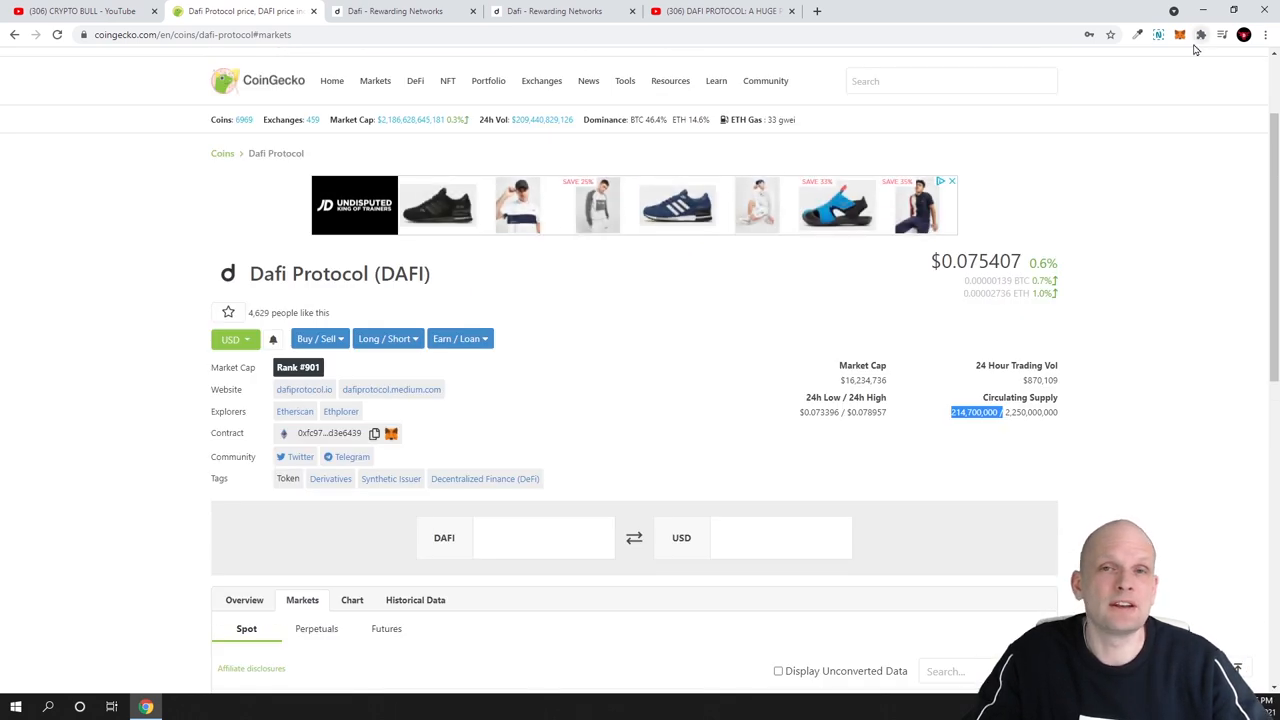
mouse_move(1148, 114)
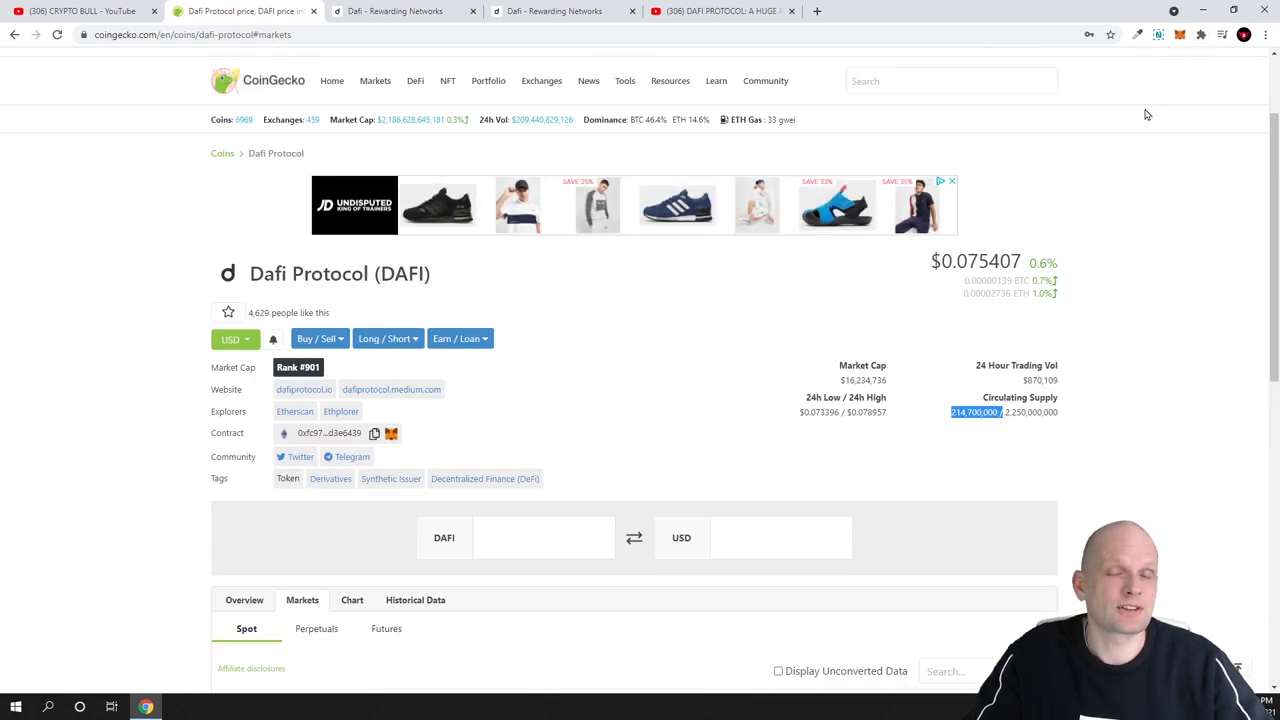
scroll("down", 3)
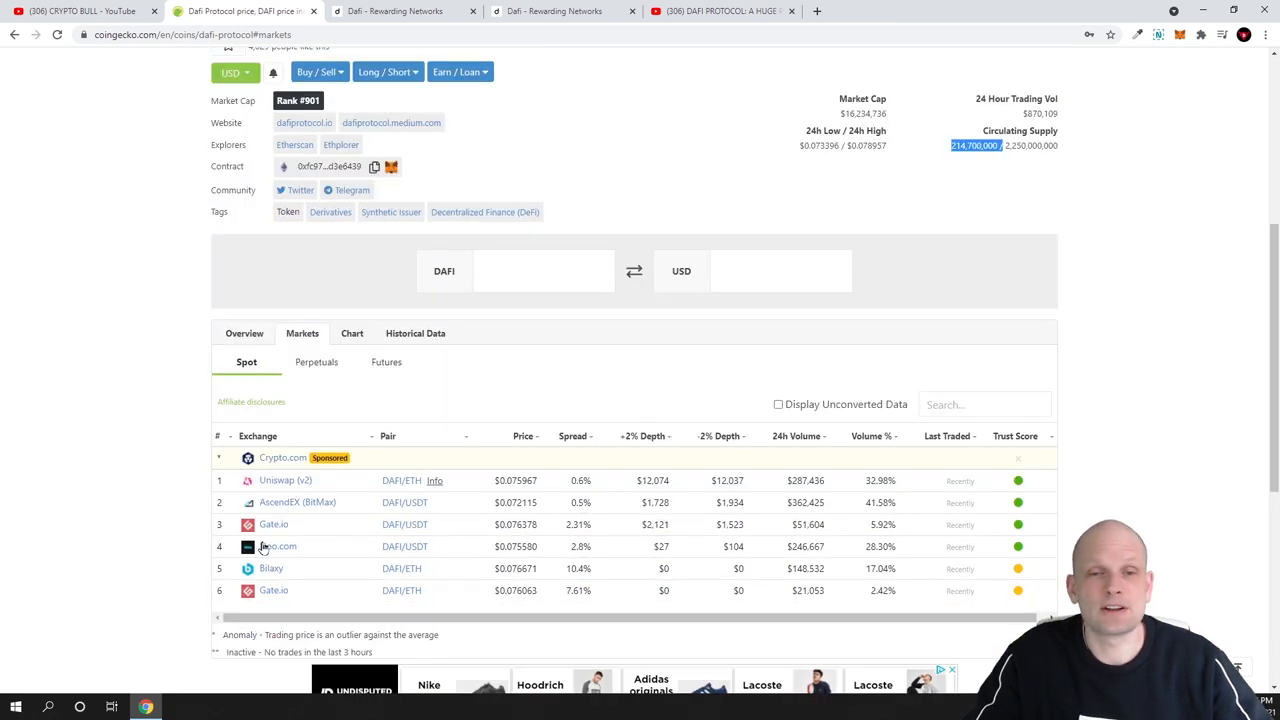
mouse_move(128, 550)
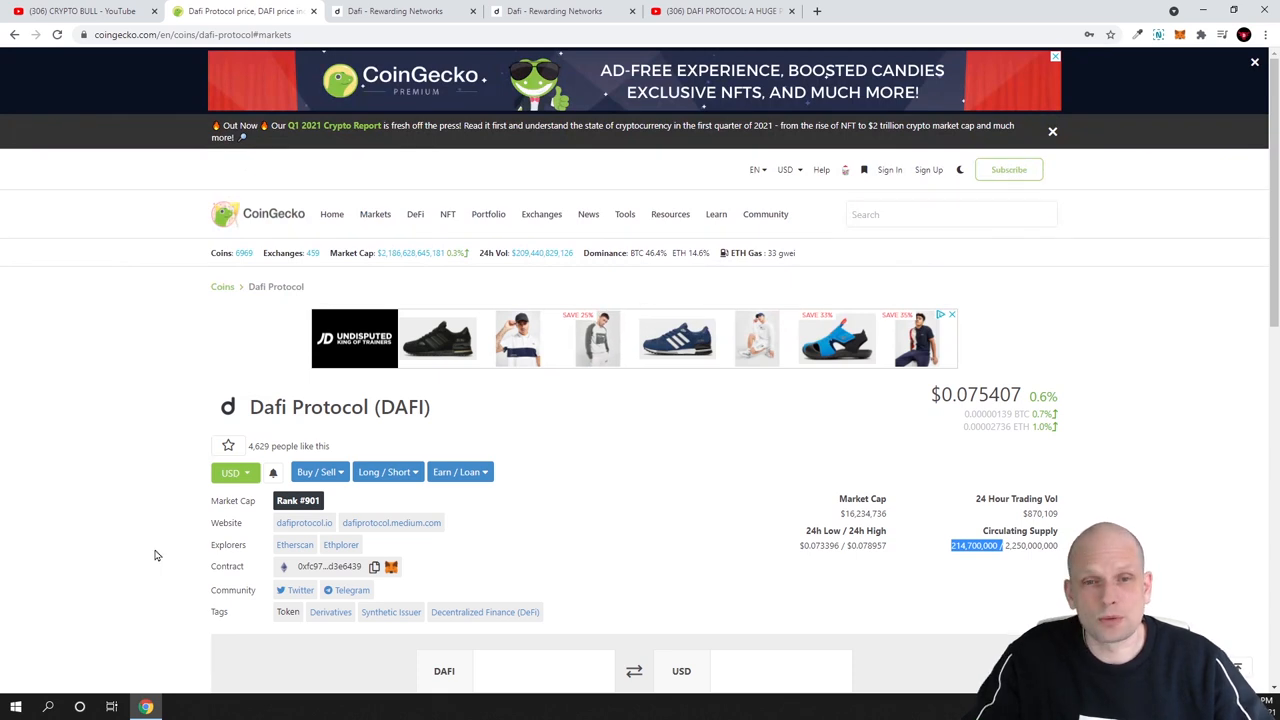
mouse_move(808, 520)
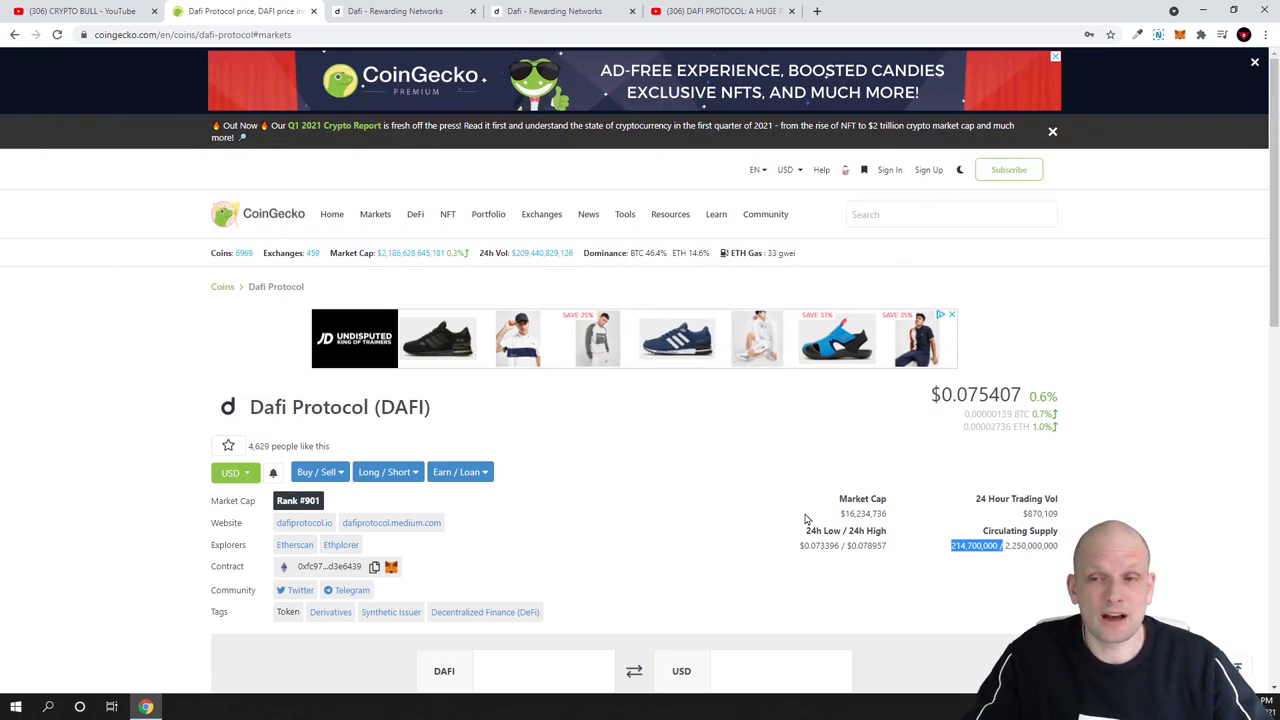